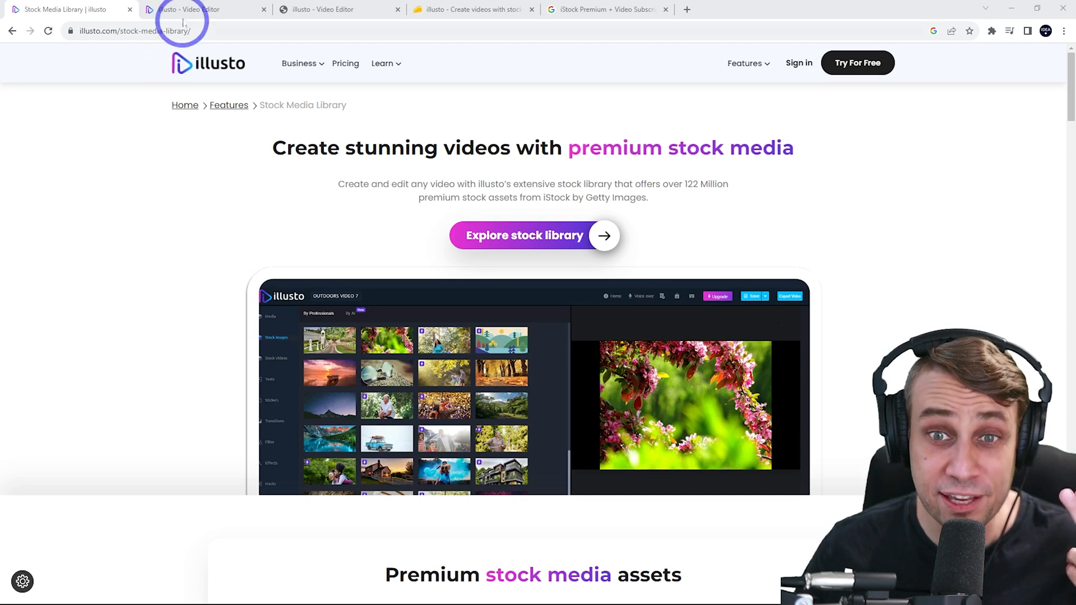
Step: Switch to the 'illusto - Video Editor' tab showing the Illusto Test Demo v01 project
left_click(200, 9)
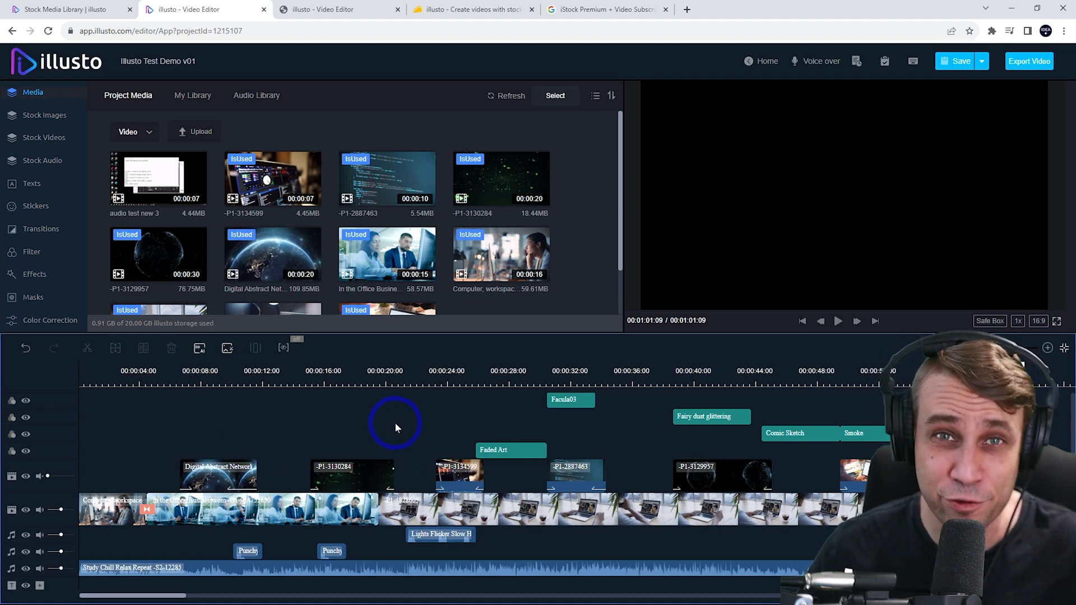
mouse_move(371, 439)
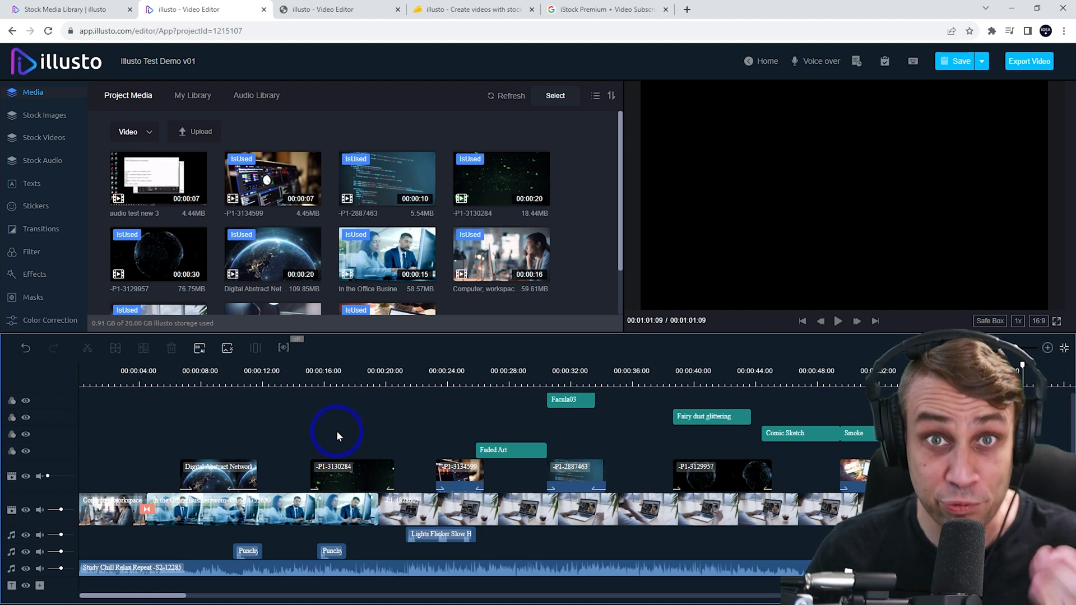
mouse_move(314, 449)
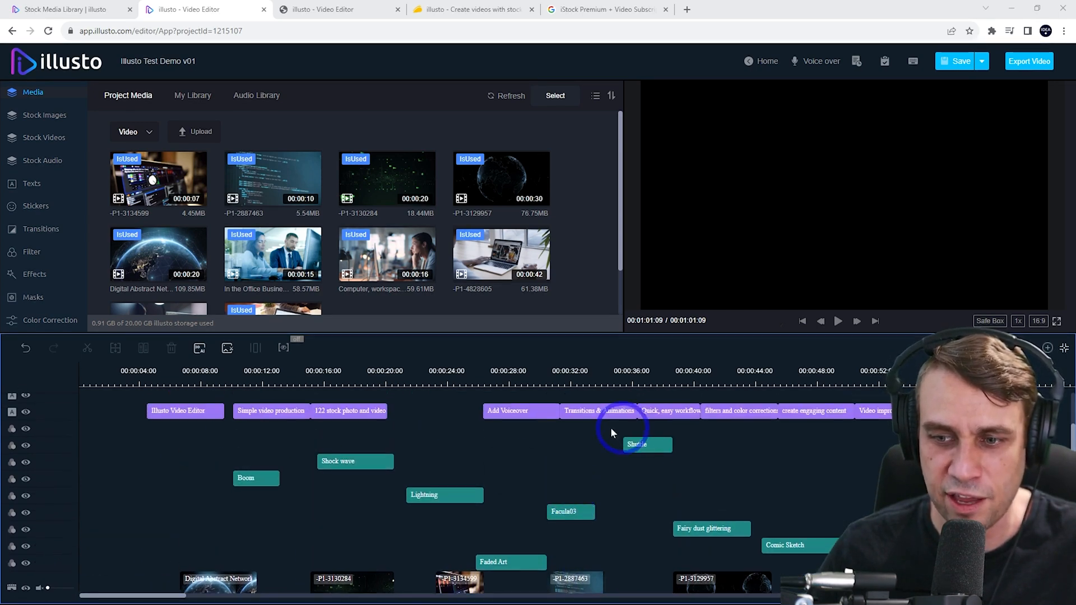
scroll("down", 3)
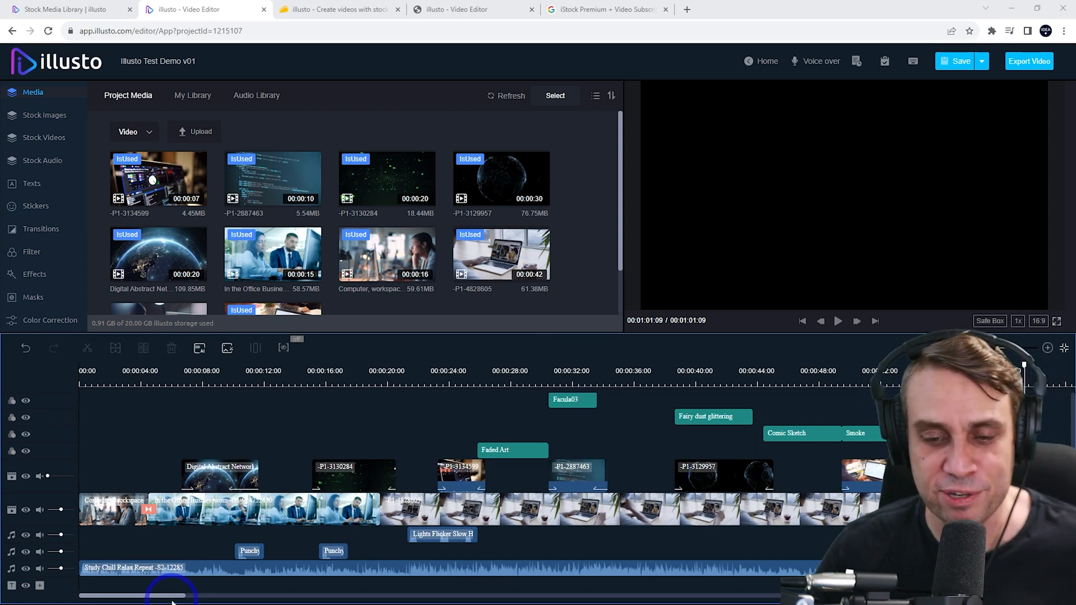
Step: Append the laptop clip to the end of the main video track
left_click_drag(171, 595, 237, 595)
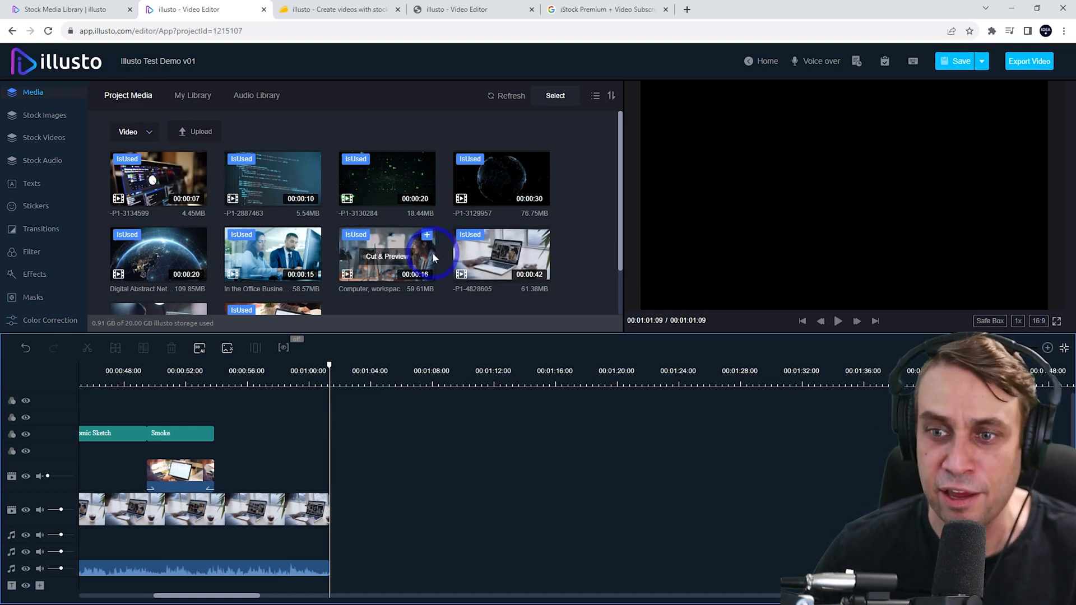
mouse_move(541, 236)
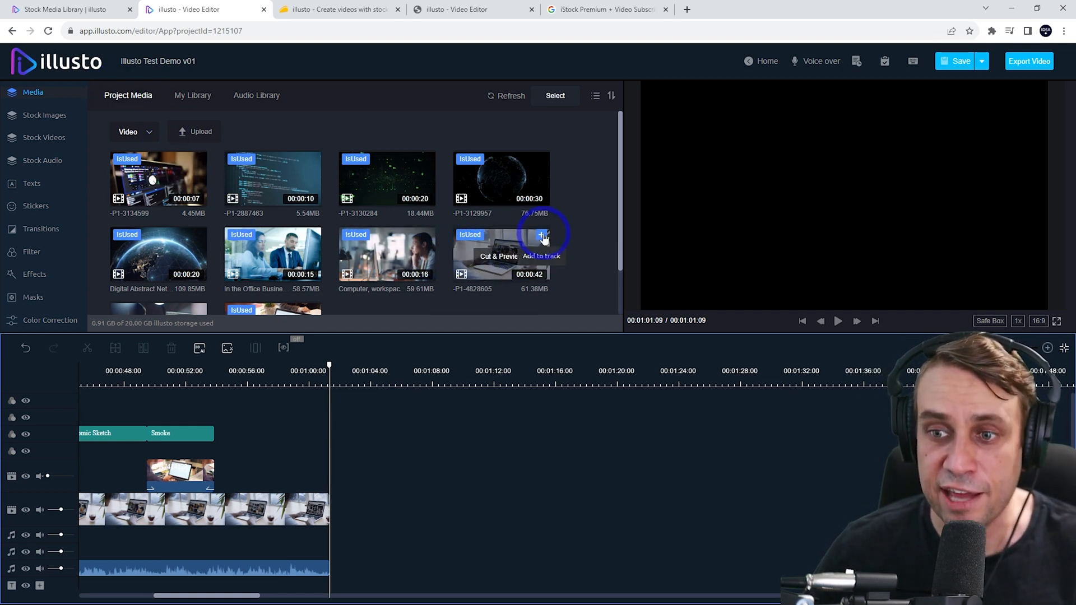
left_click(541, 236)
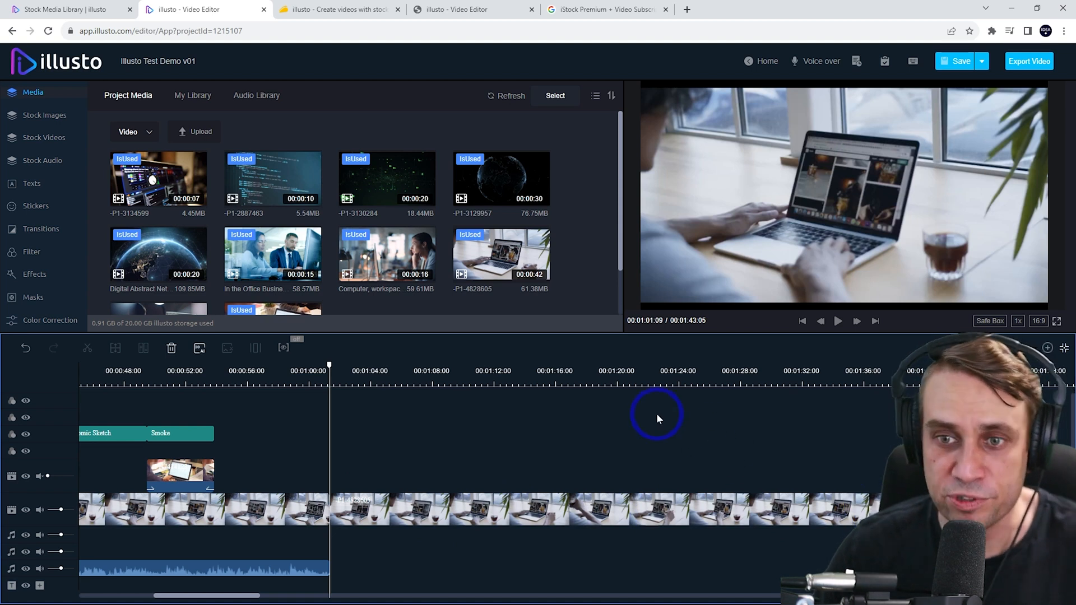
mouse_move(310, 159)
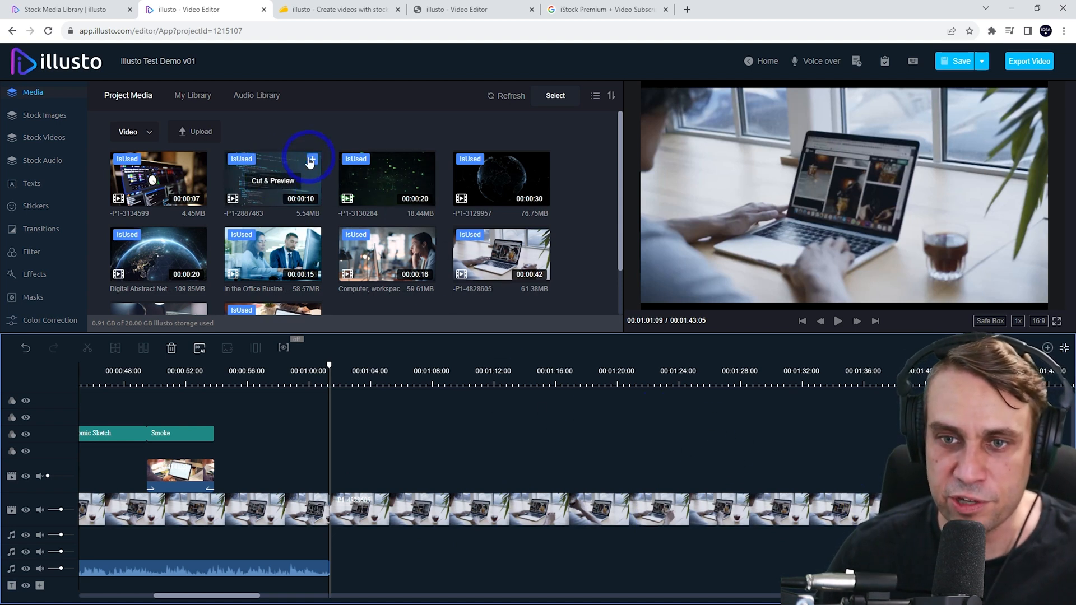
Step: Place the P1-2887463 code clip and a shortened P1-3134599 clip as B-roll past the one-minute mark
left_click_drag(272, 179, 465, 441)
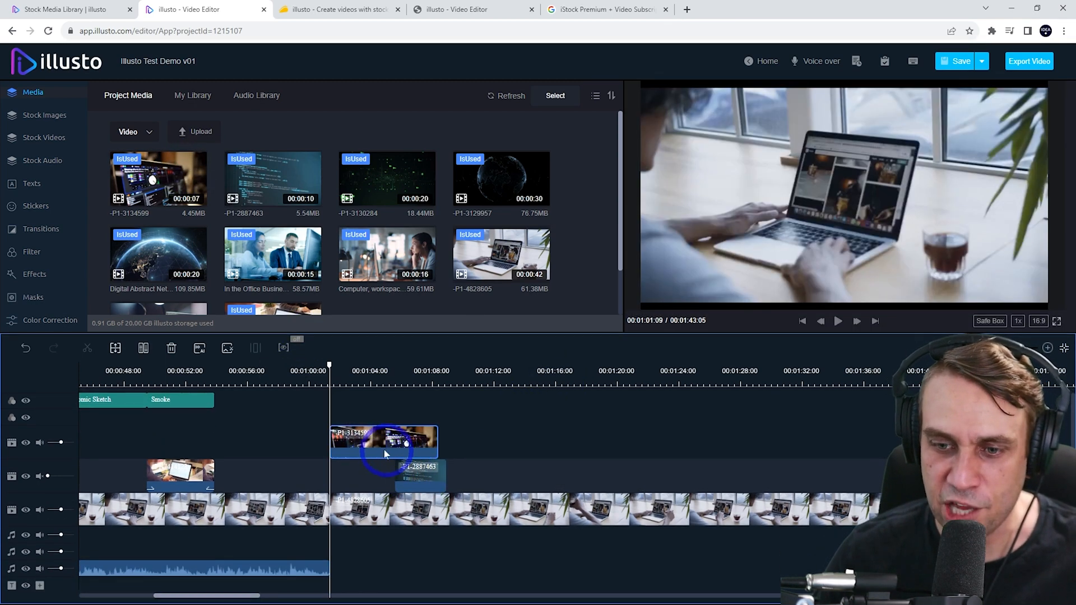
left_click_drag(385, 442, 576, 473)
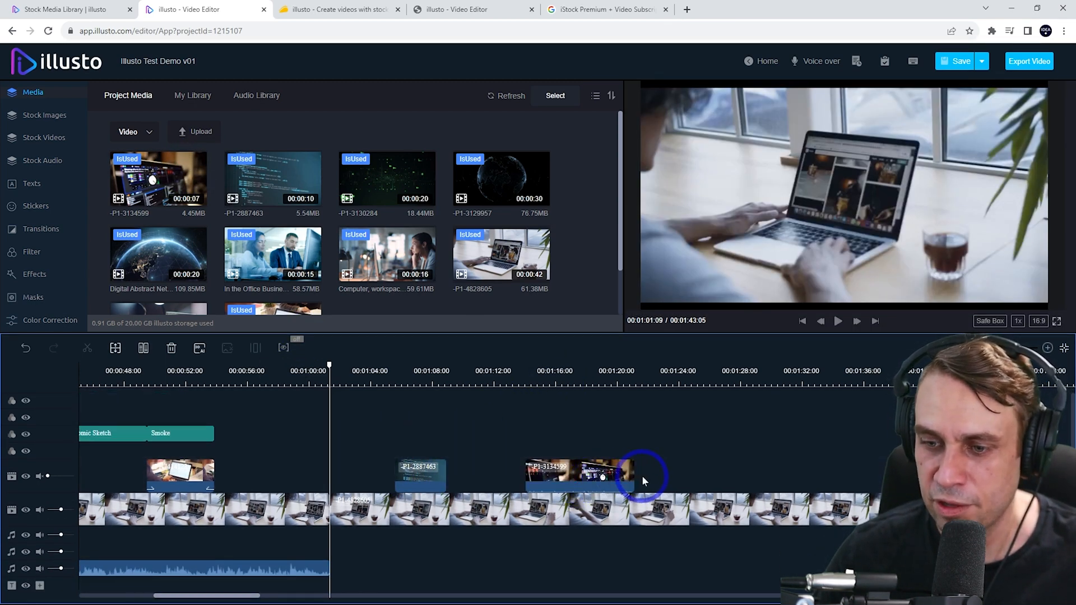
left_click_drag(625, 477, 576, 477)
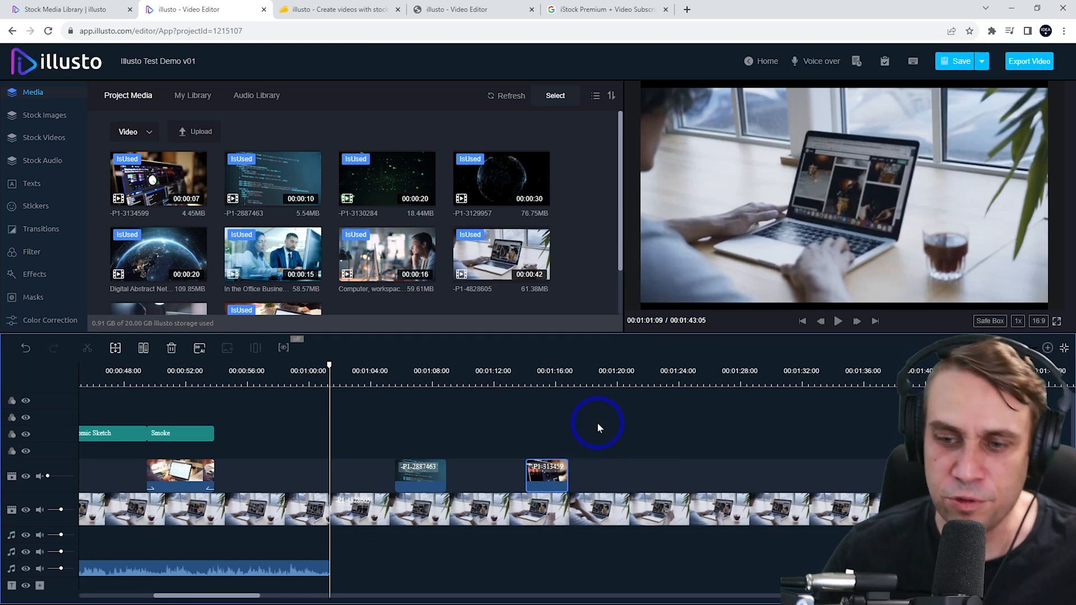
Step: Give the P1-2887463 code clip a Slide Right entrance and a Fading White exit animation
left_click(421, 475)
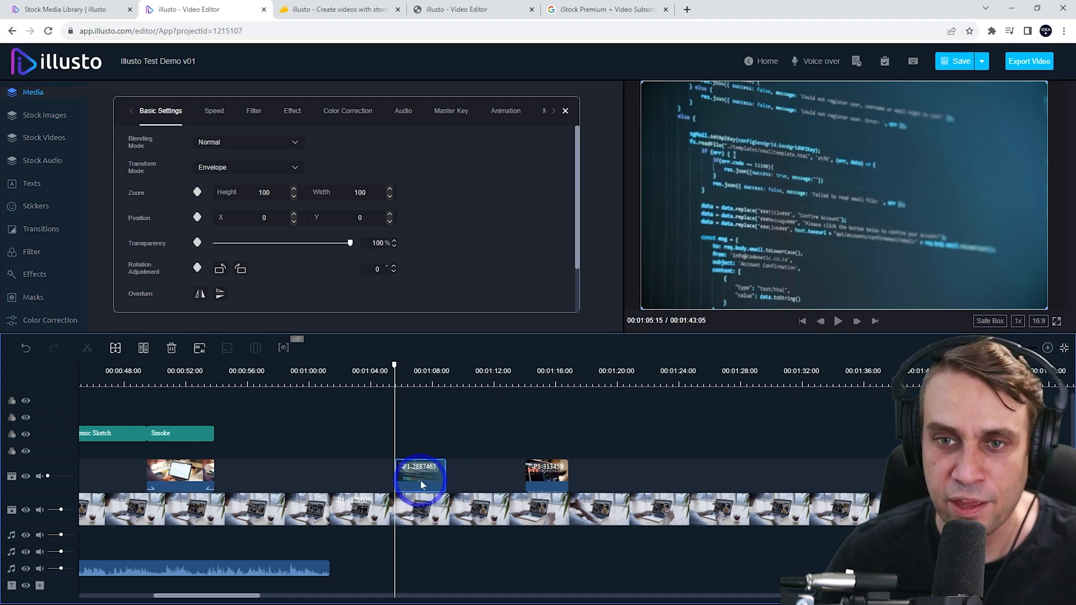
left_click(506, 111)
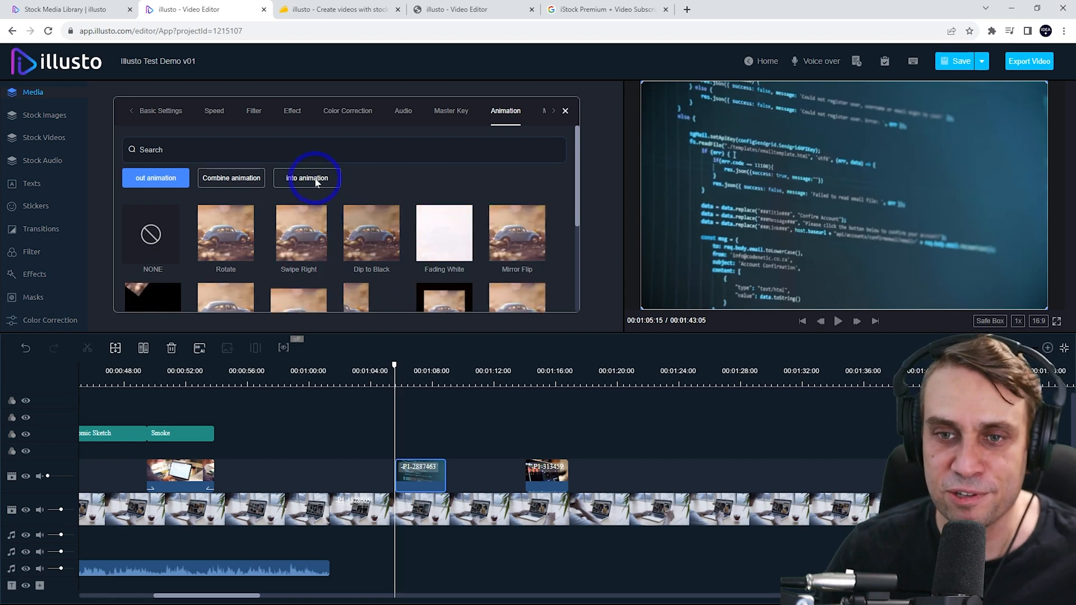
left_click(307, 178)
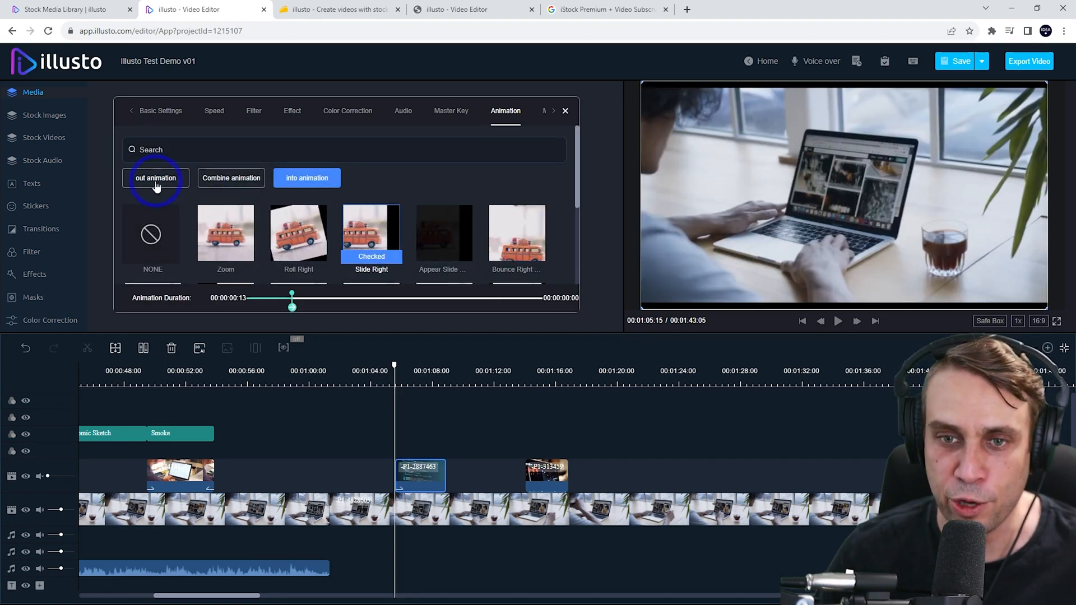
left_click(155, 178)
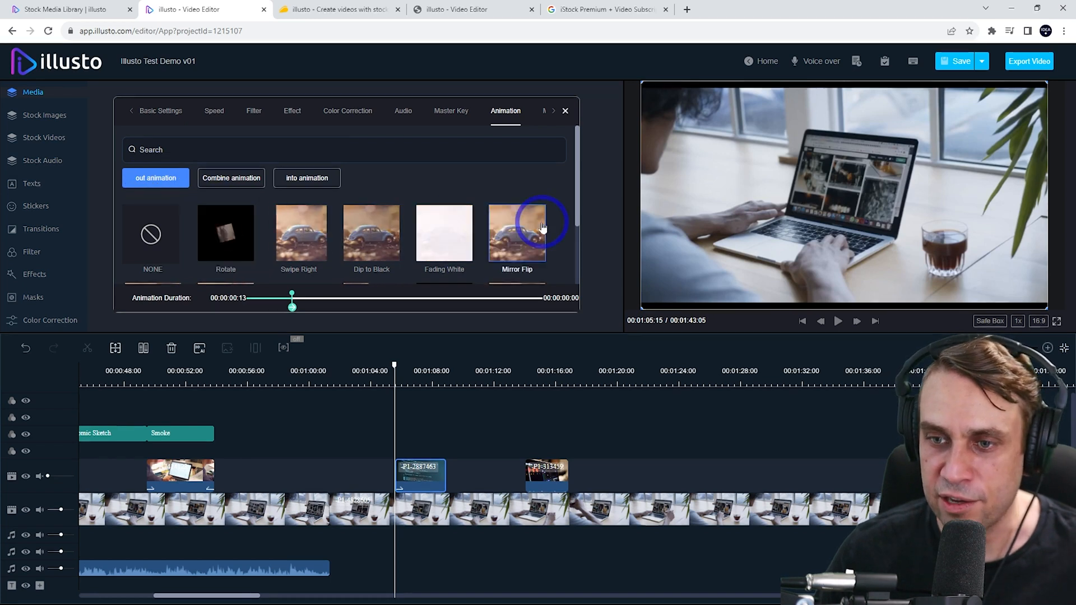
left_click(444, 232)
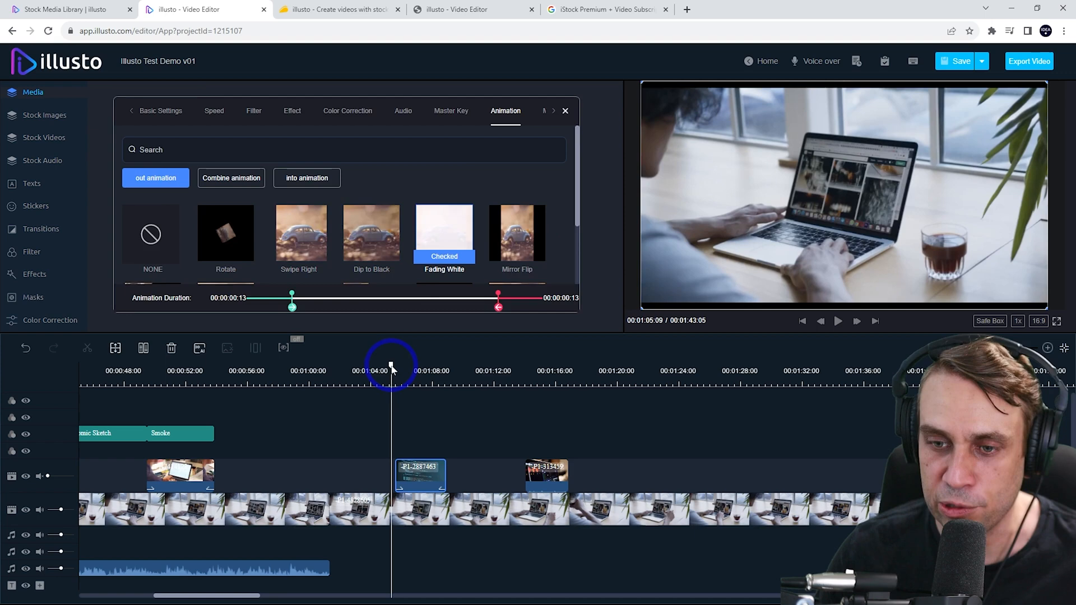
left_click(565, 111)
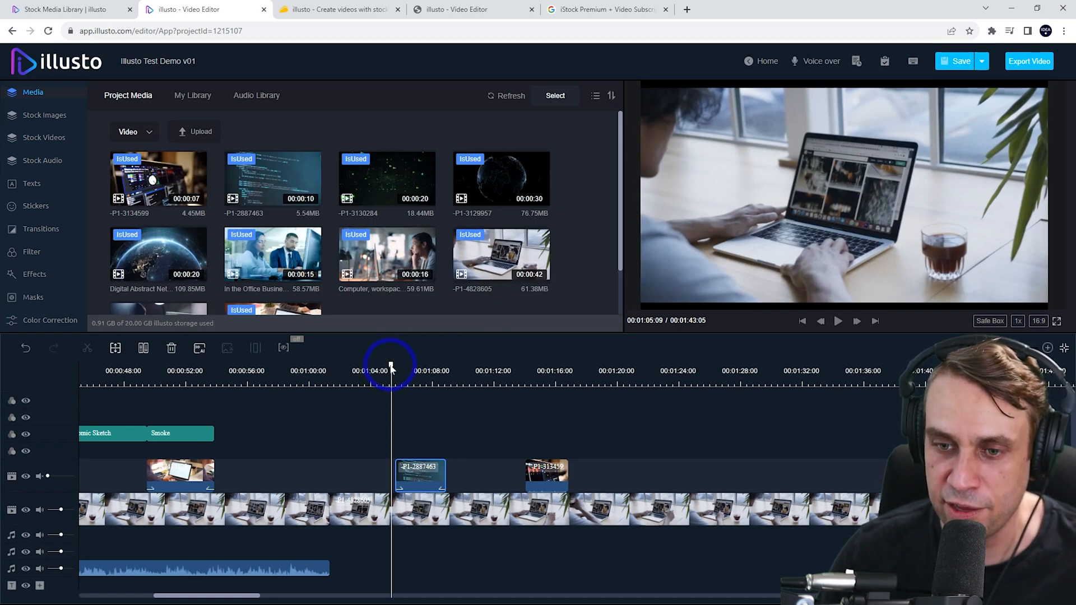
Step: Scrub the playhead through the code clip to preview its animations
left_click_drag(391, 363, 404, 363)
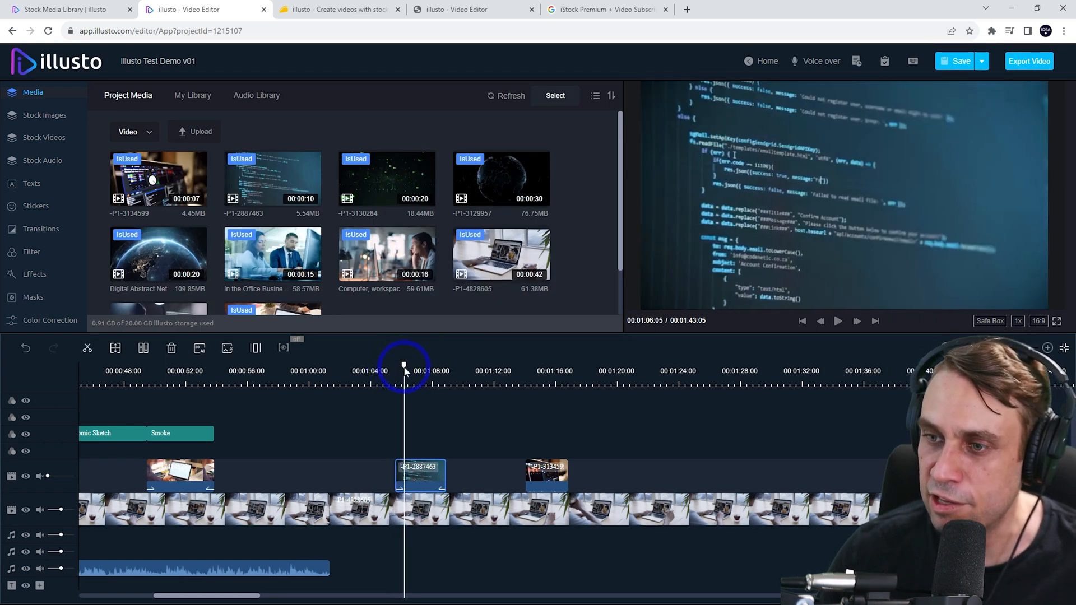
left_click_drag(403, 365, 441, 364)
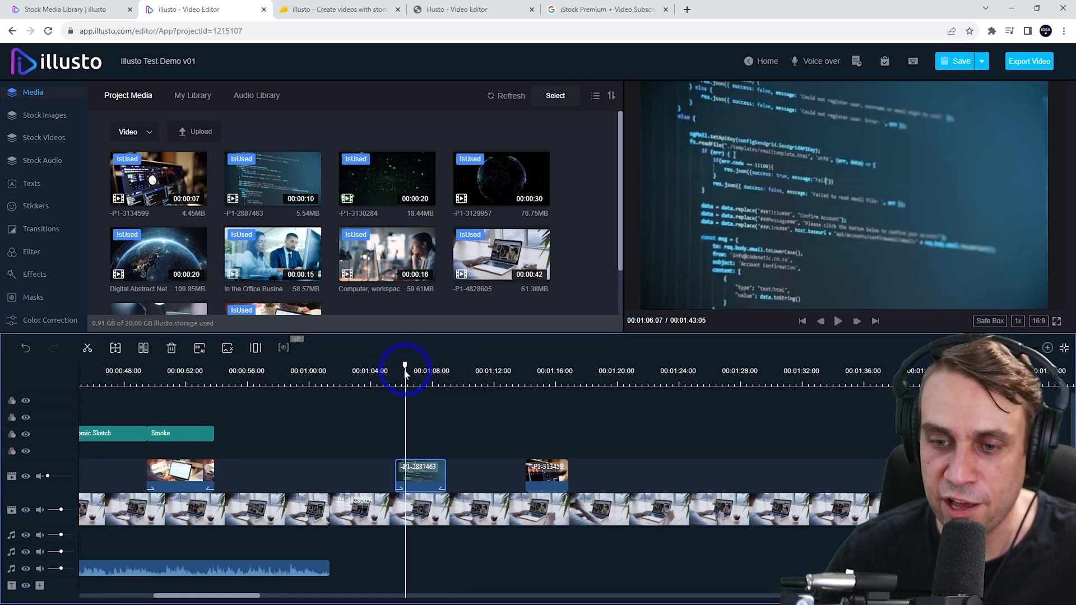
Step: Add the Starry effect from the Bling category at the code clip around 1:05 and preview it
left_click(31, 273)
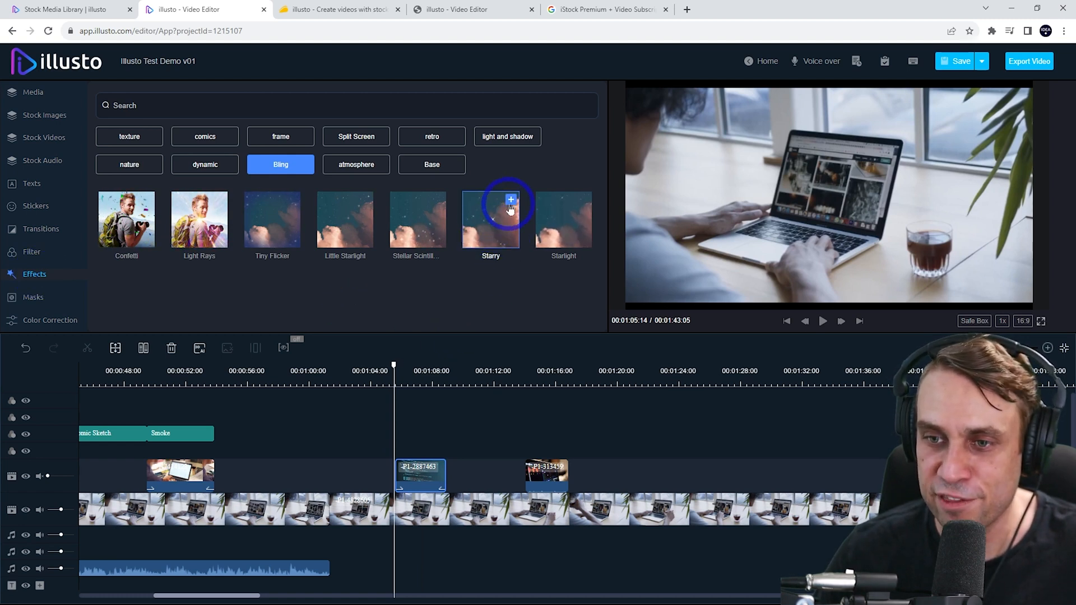
left_click(511, 200)
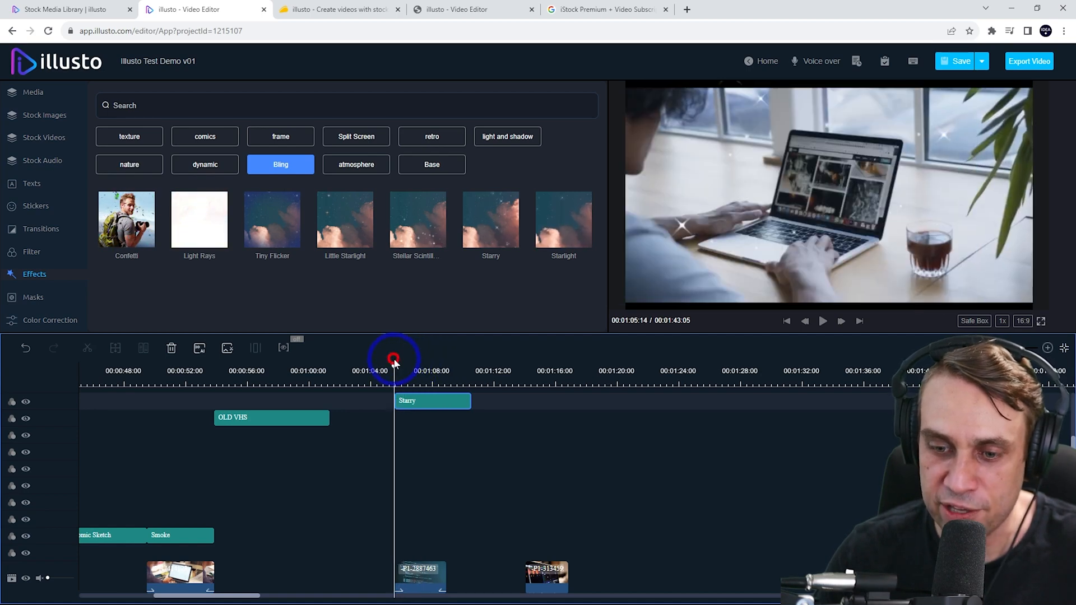
left_click(32, 183)
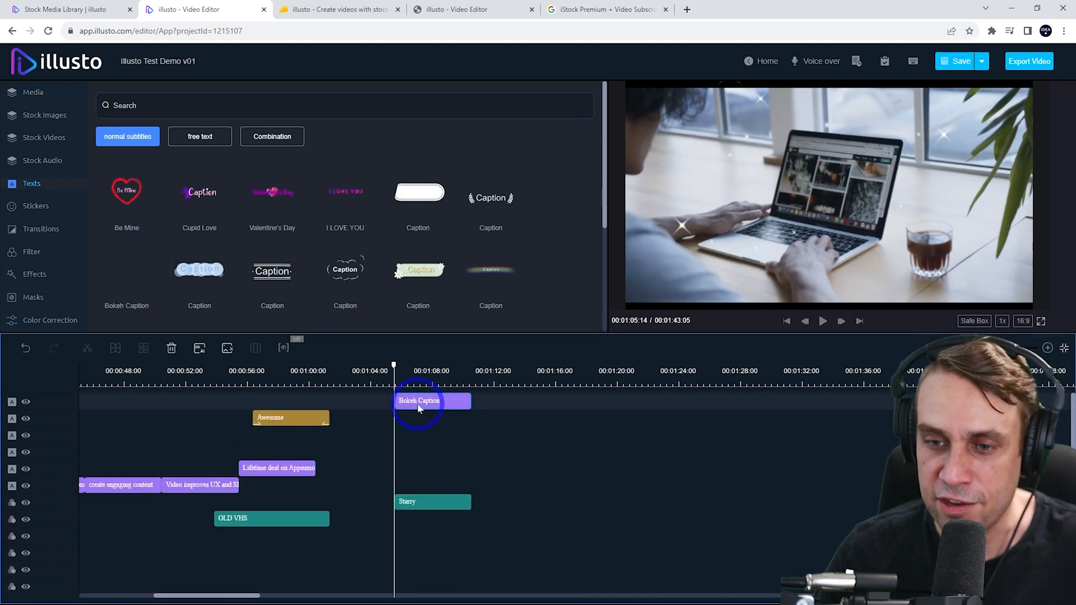
Step: Open the Bokeh Caption text clip in the Edit Caption panel
double_click(431, 401)
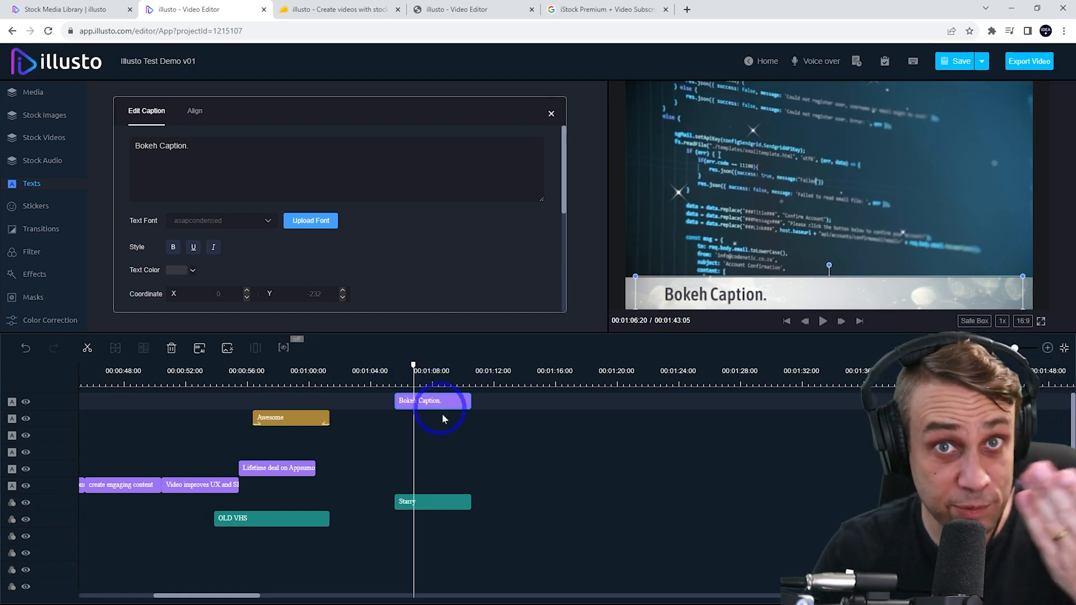
mouse_move(630, 513)
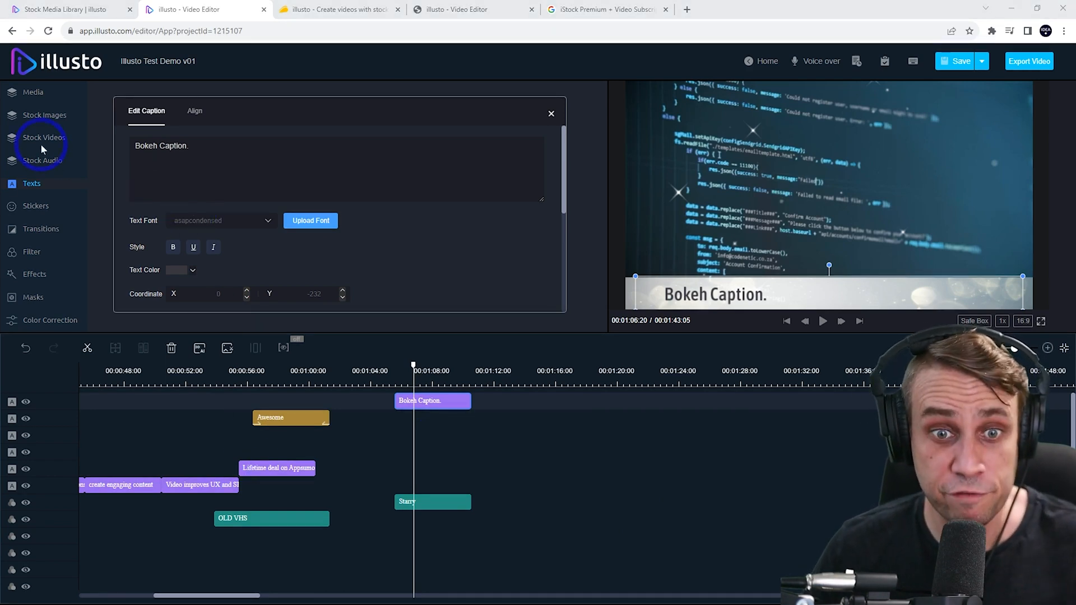
Step: Search the stock video library for 'german shepard' footage
left_click(44, 136)
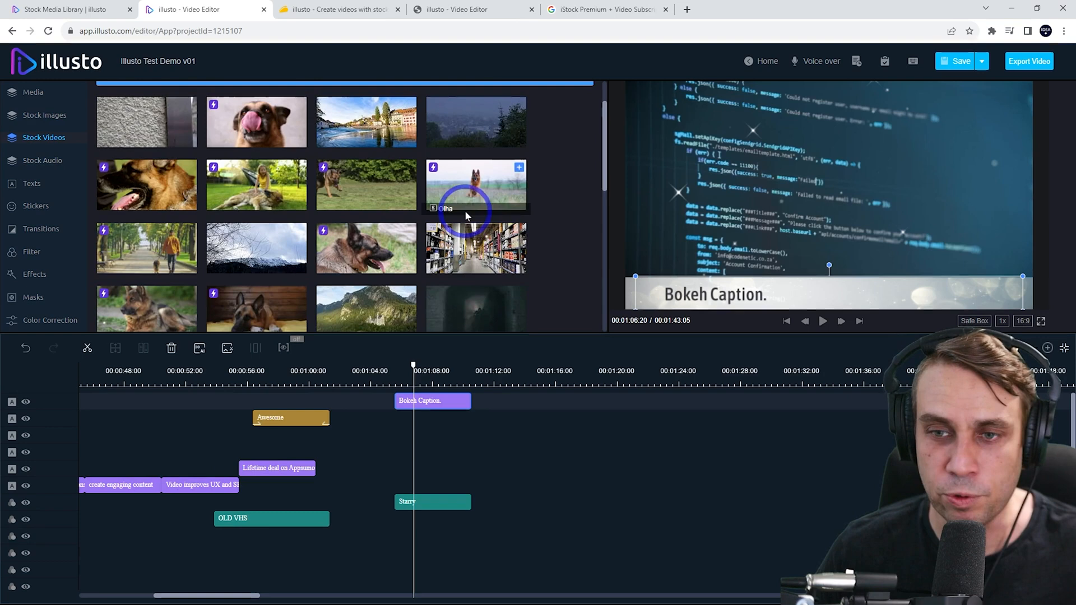
type("german shepard")
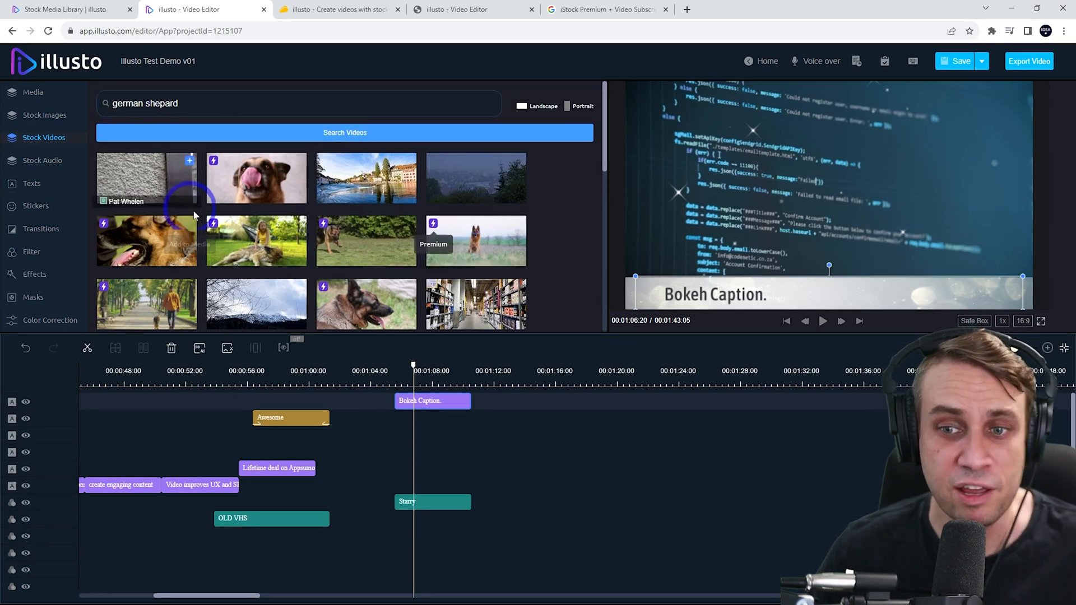
scroll("down", 3)
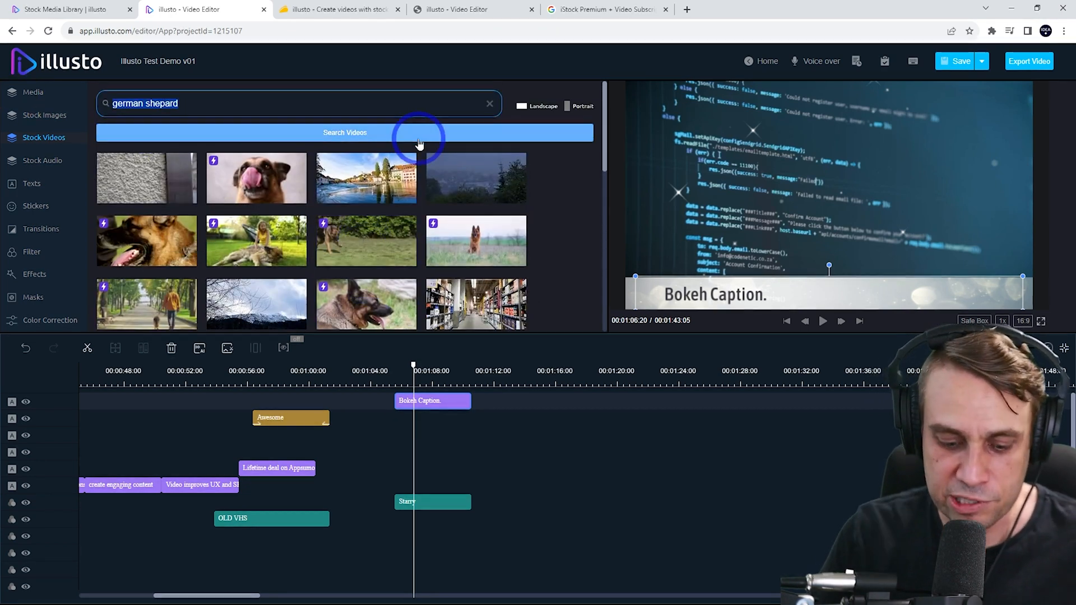
Step: Search for 'laptop office worker' footage, then switch to the iStock pricing tab
type("laptop office worker")
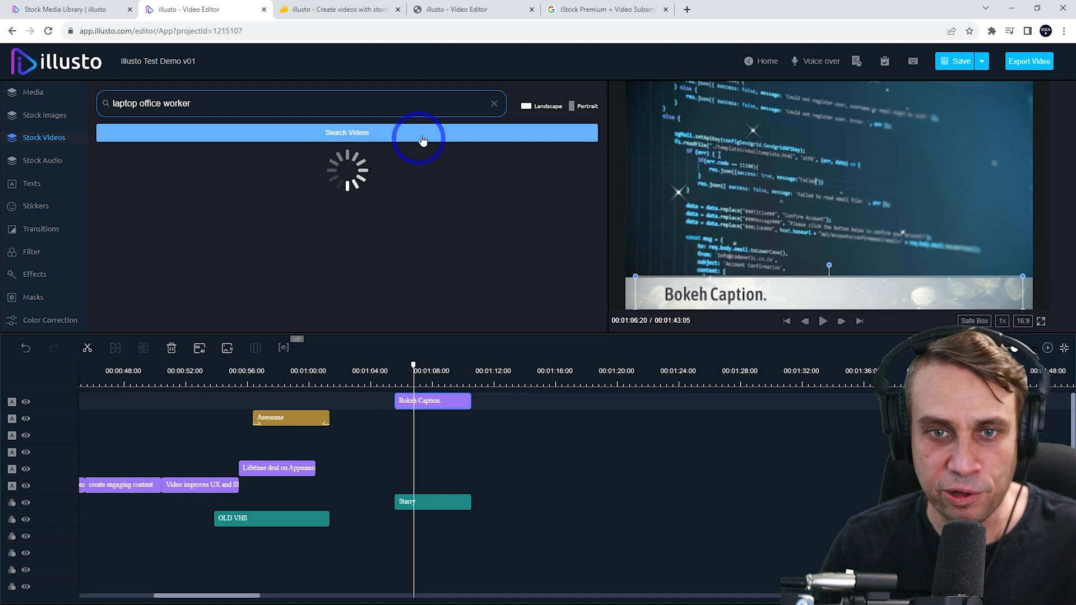
left_click(346, 132)
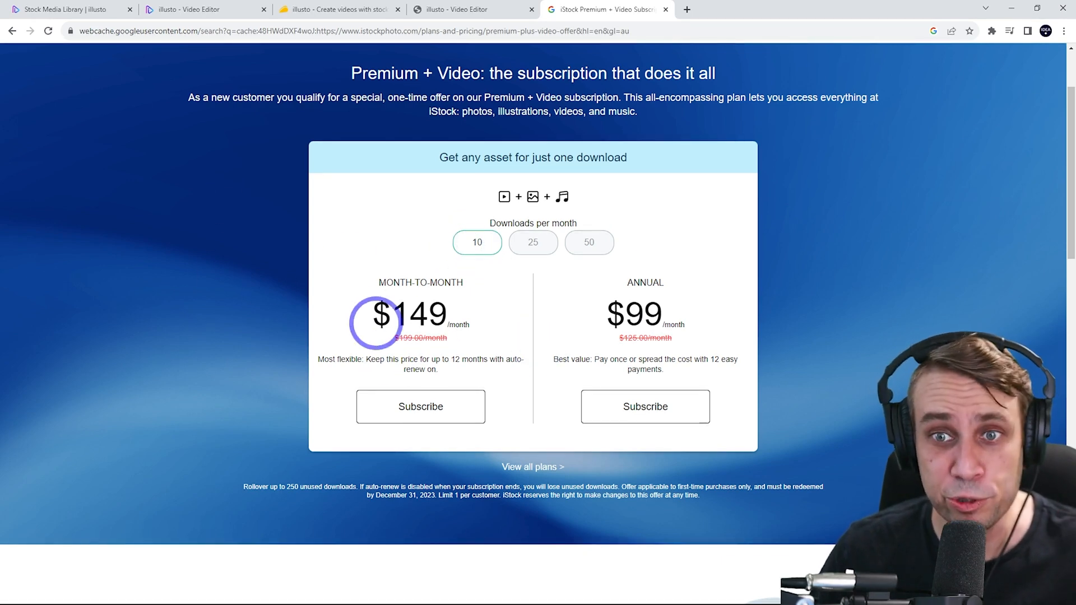
left_click(336, 9)
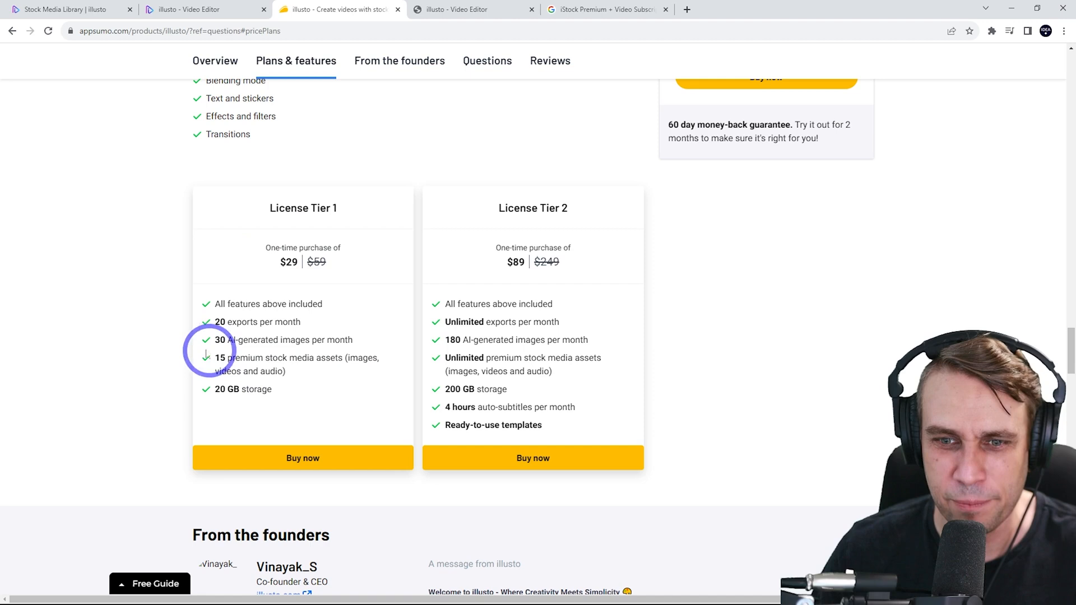
mouse_move(323, 381)
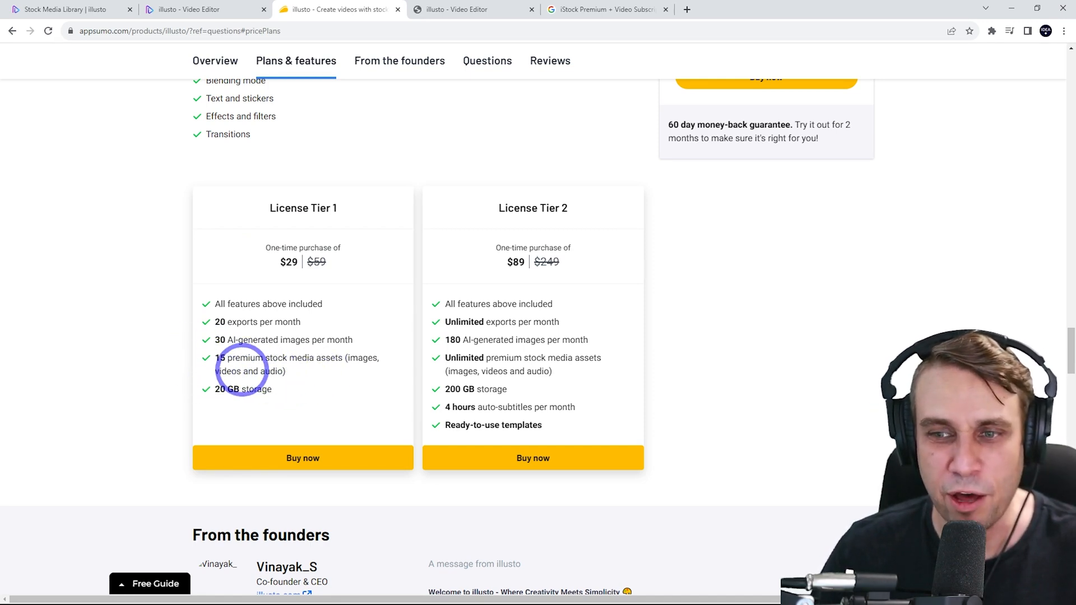
mouse_move(527, 278)
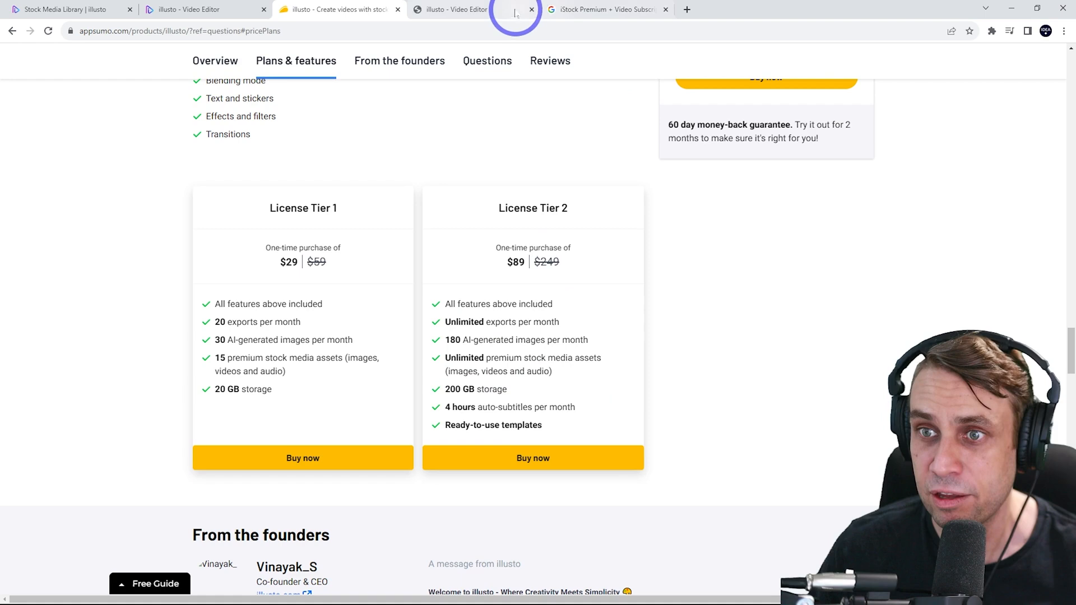
Step: Bring the iStock Premium + Video pricing page back into view
left_click(607, 9)
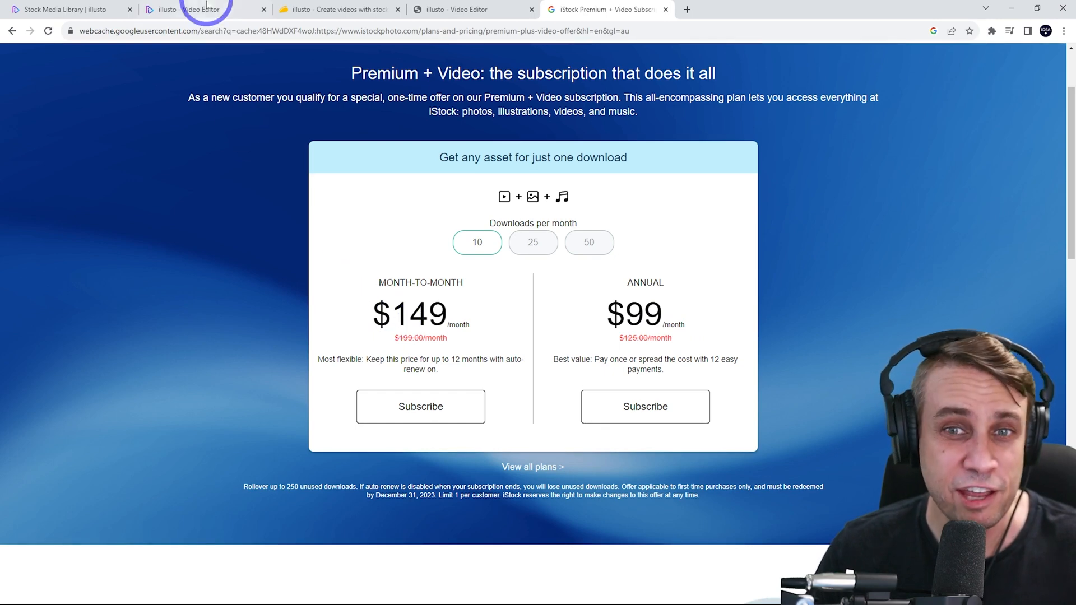
Step: Return to the 'illusto - Video Editor' tab with the laptop office worker search results
left_click(200, 9)
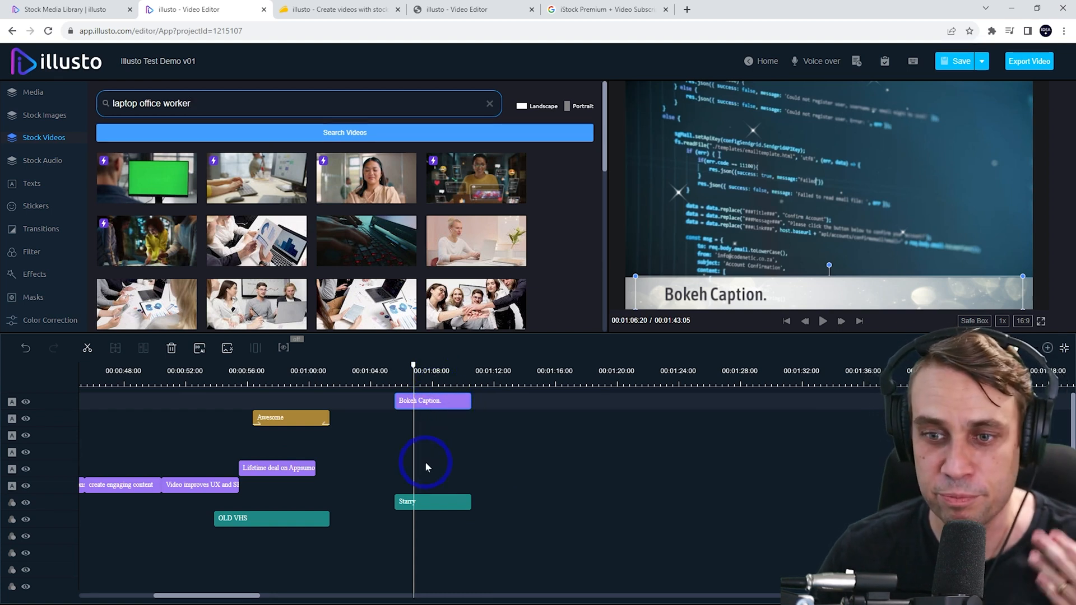
mouse_move(566, 388)
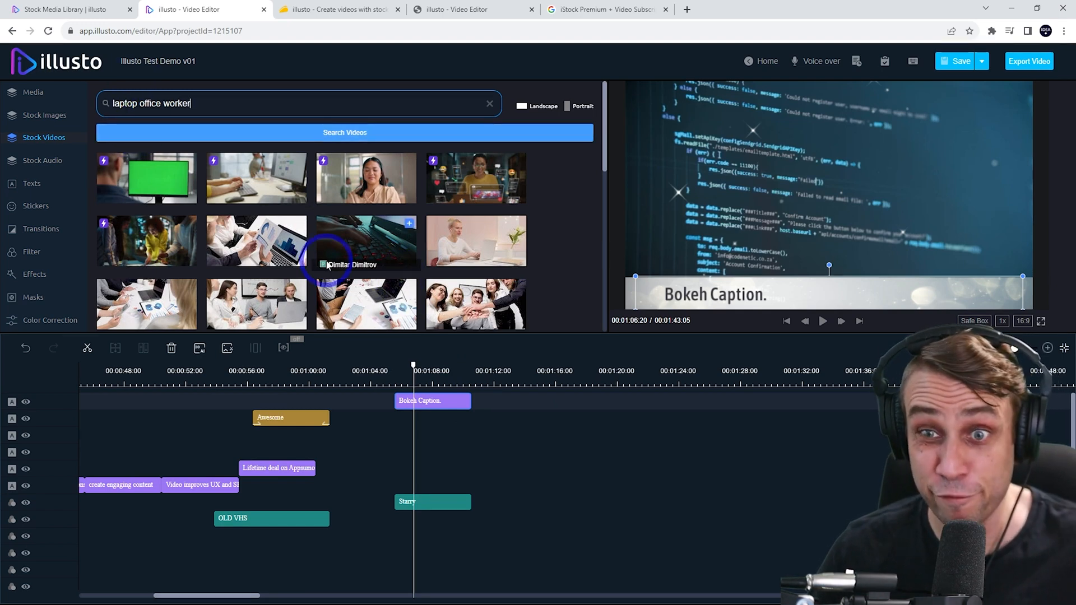
mouse_move(146, 240)
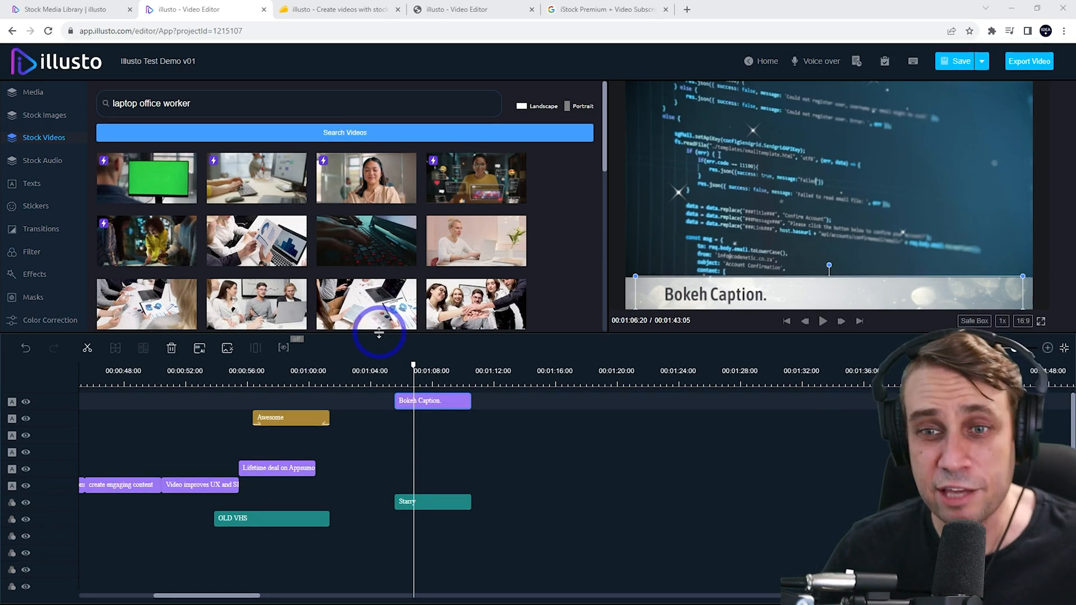
mouse_move(368, 179)
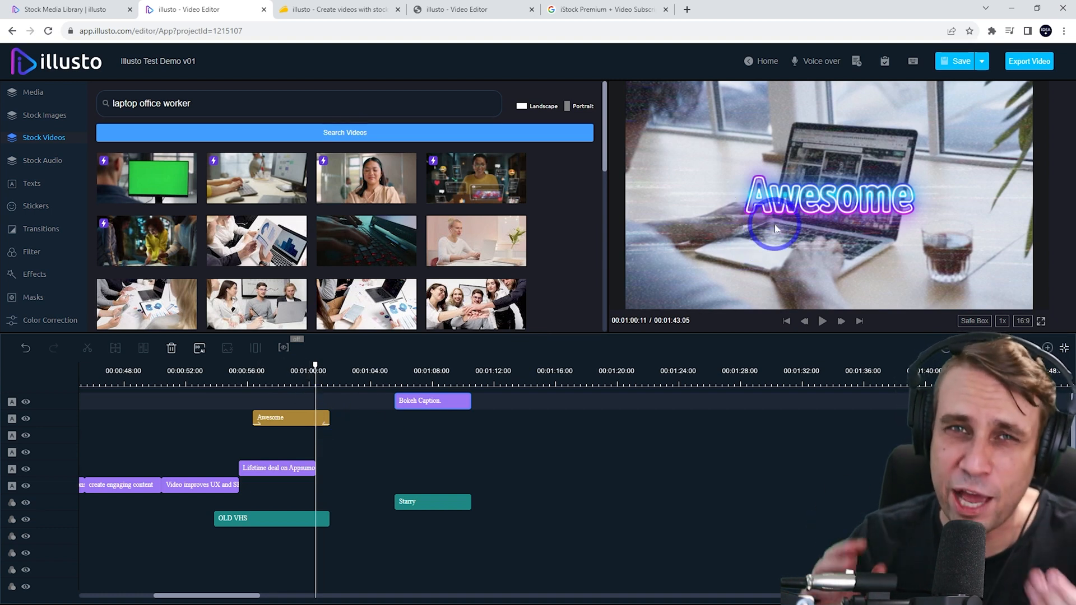
mouse_move(220, 177)
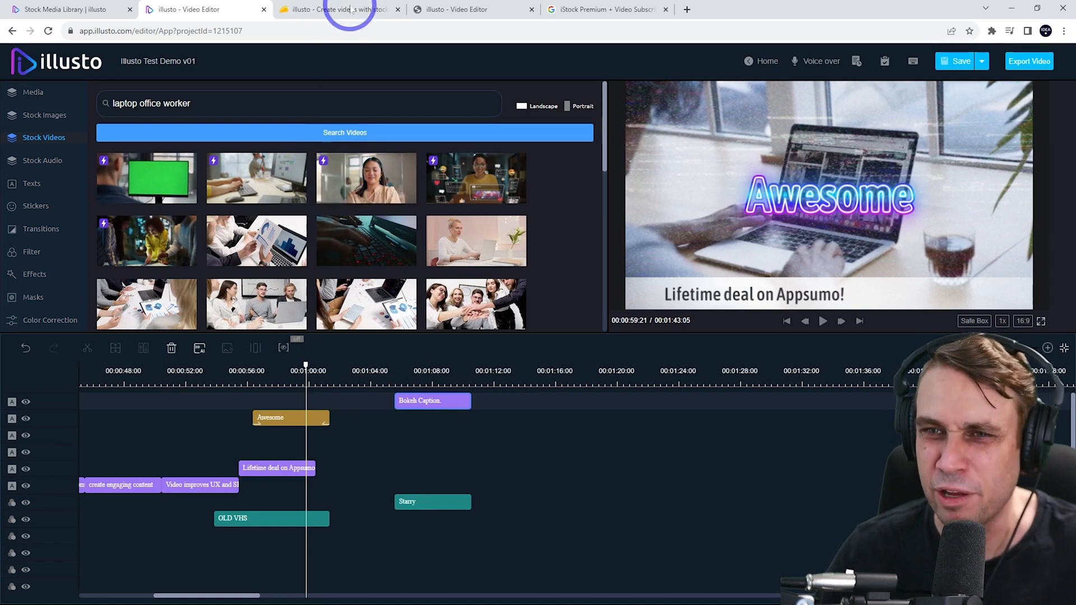
left_click(338, 9)
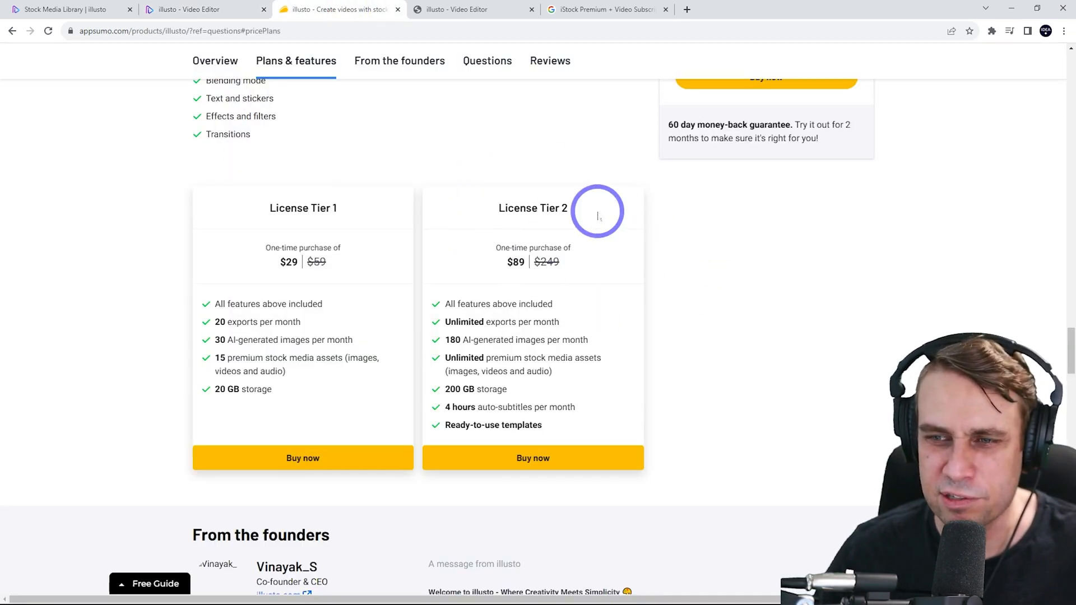
mouse_move(603, 381)
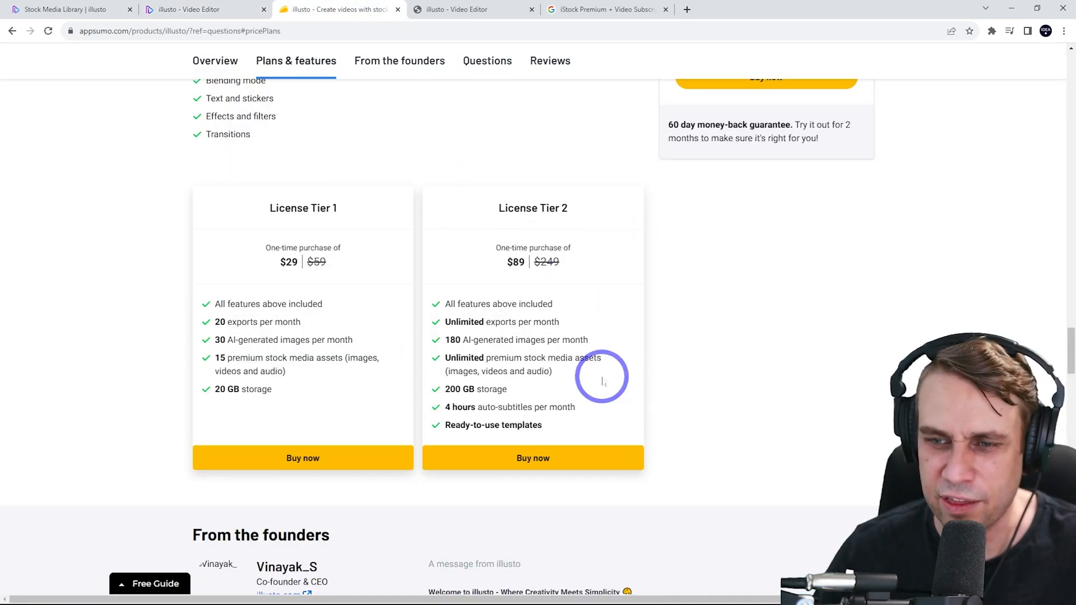
mouse_move(446, 331)
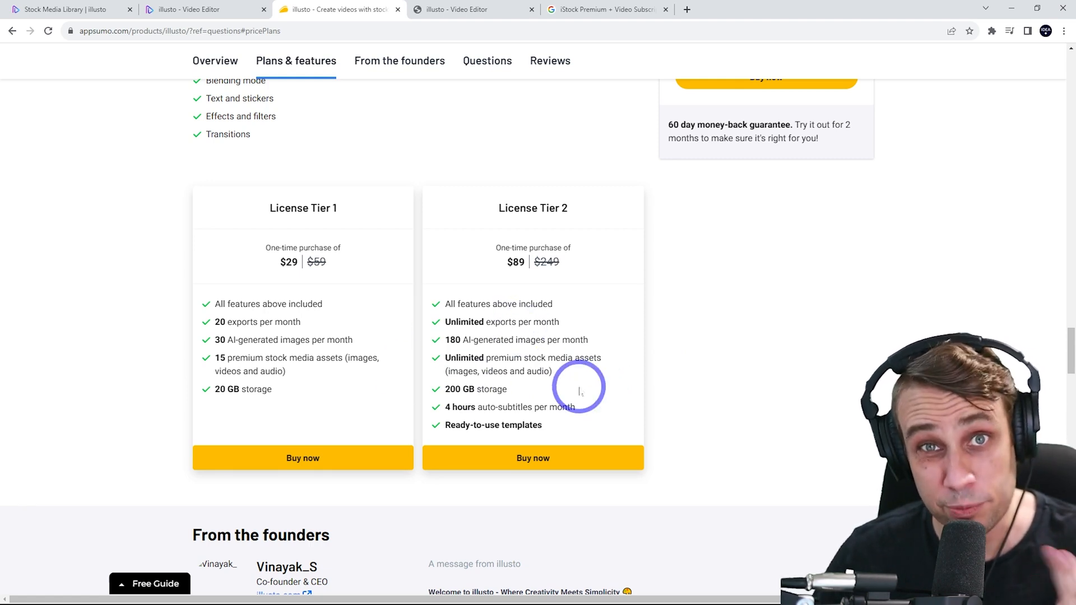
mouse_move(514, 357)
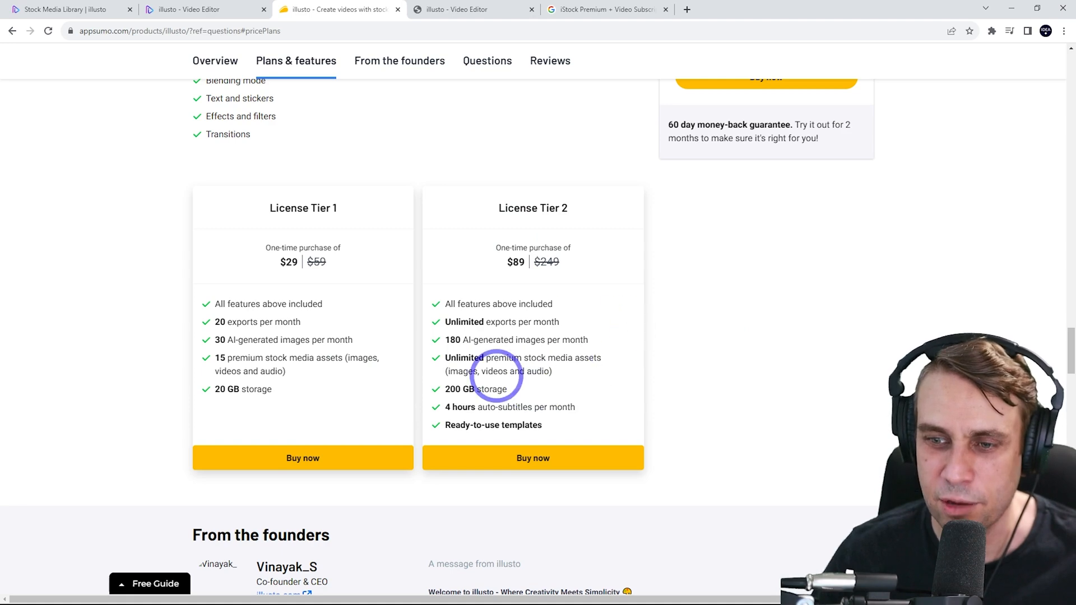
left_click(203, 9)
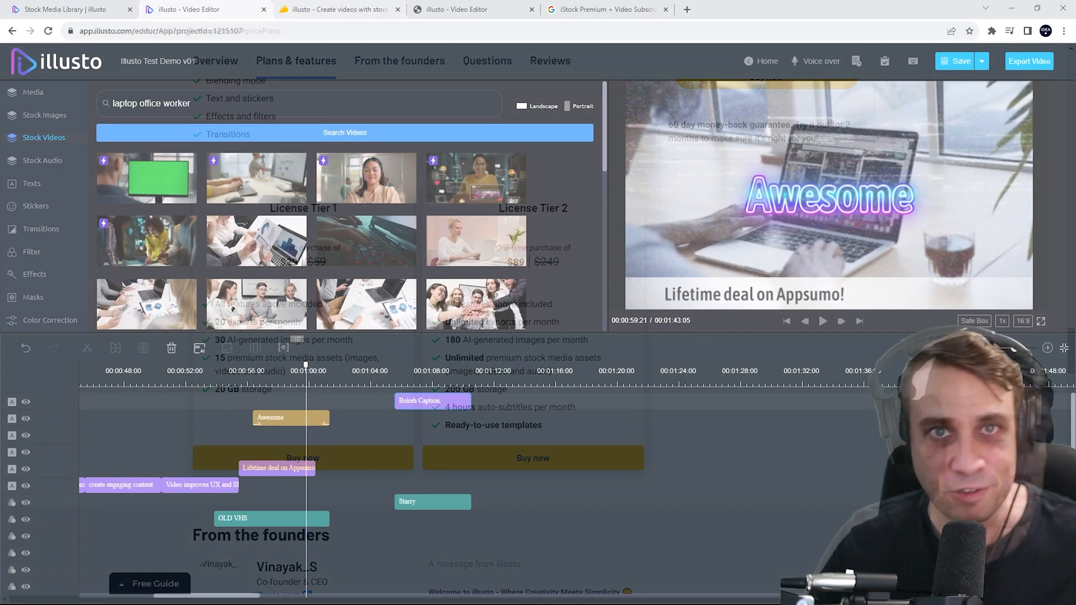